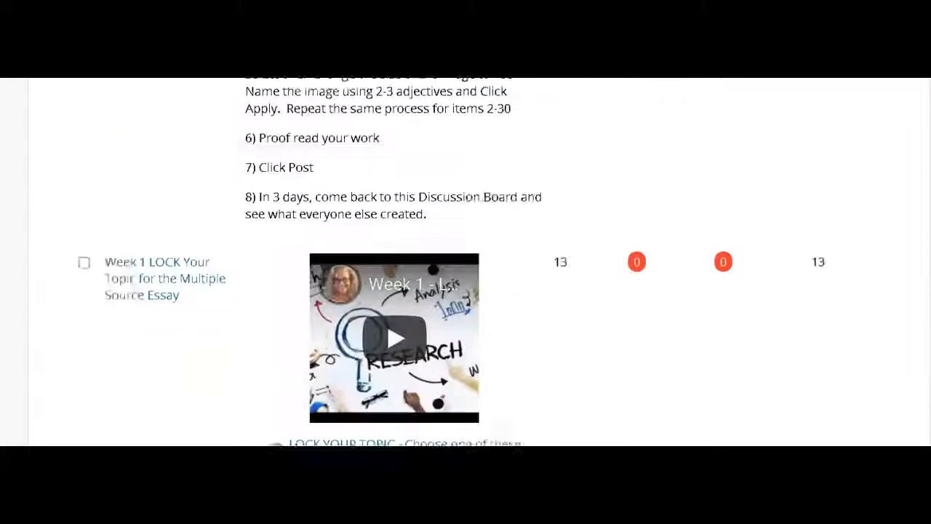
# - Enter the 'Week 2 Basic Skills - My Music' forum from the Discussion Board list
pyautogui.scroll(-3)
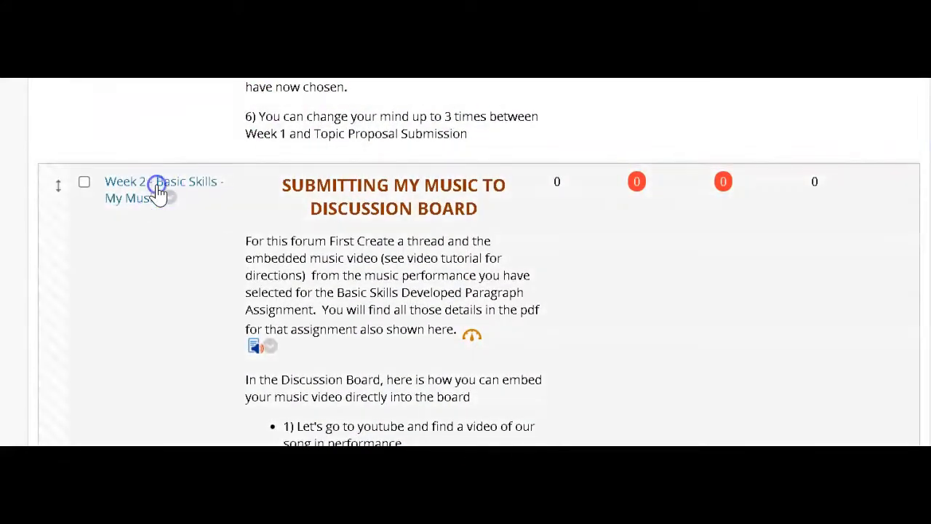
pyautogui.click(160, 189)
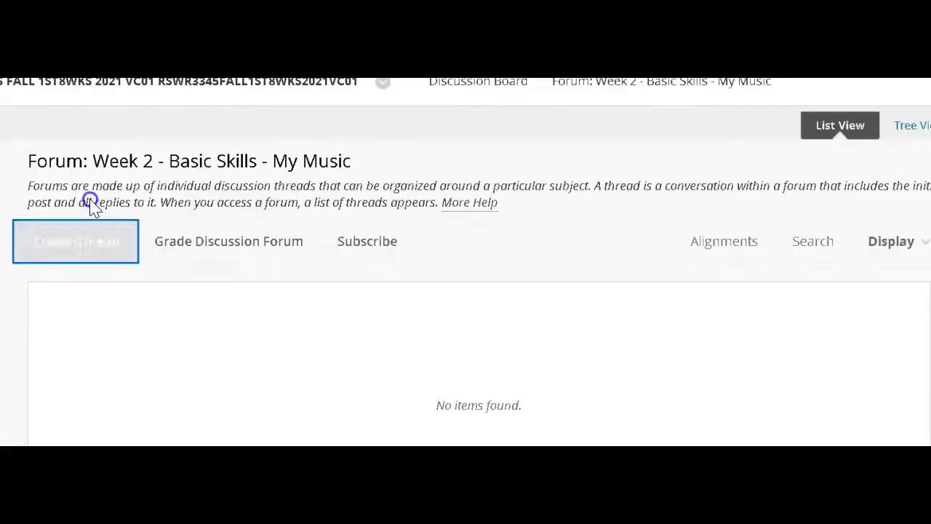
# - Create a new thread and begin the subject My Music Santana "Everything is Coming Our Way"
pyautogui.click(76, 241)
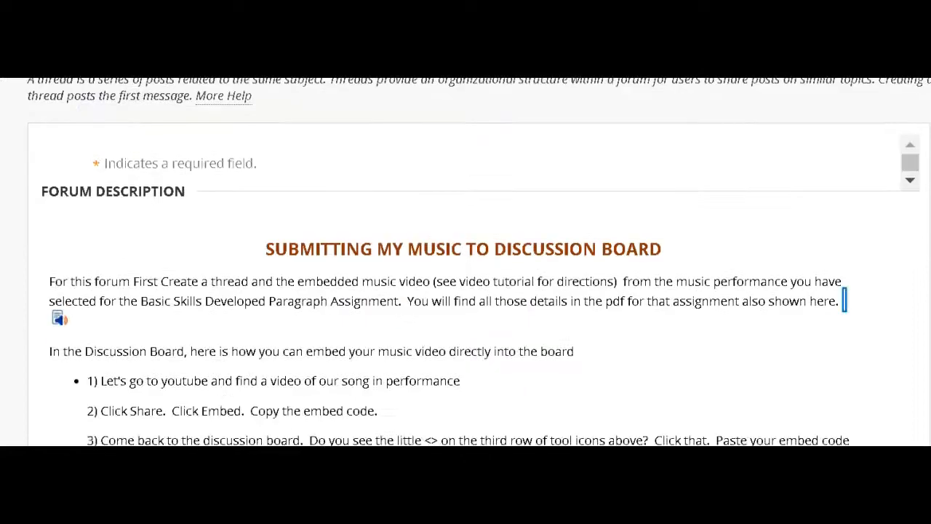
pyautogui.scroll(-3)
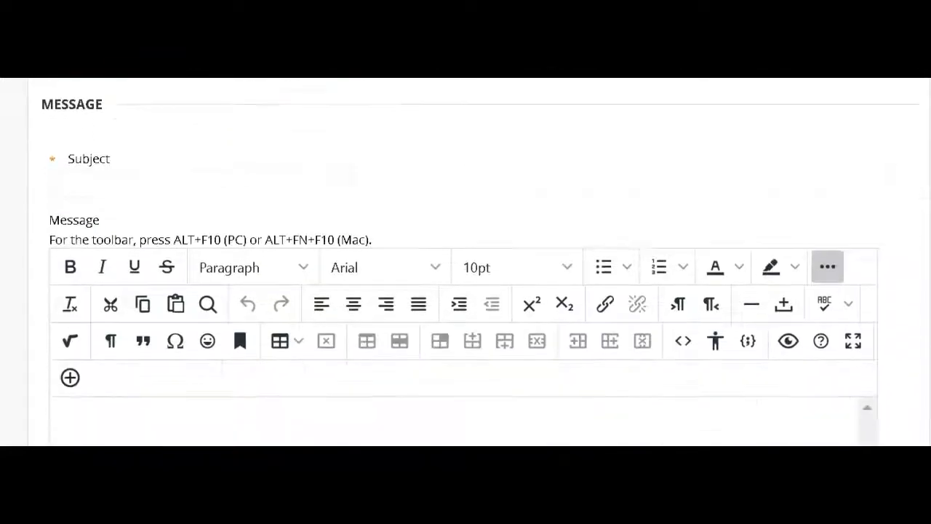
pyautogui.scroll(-3)
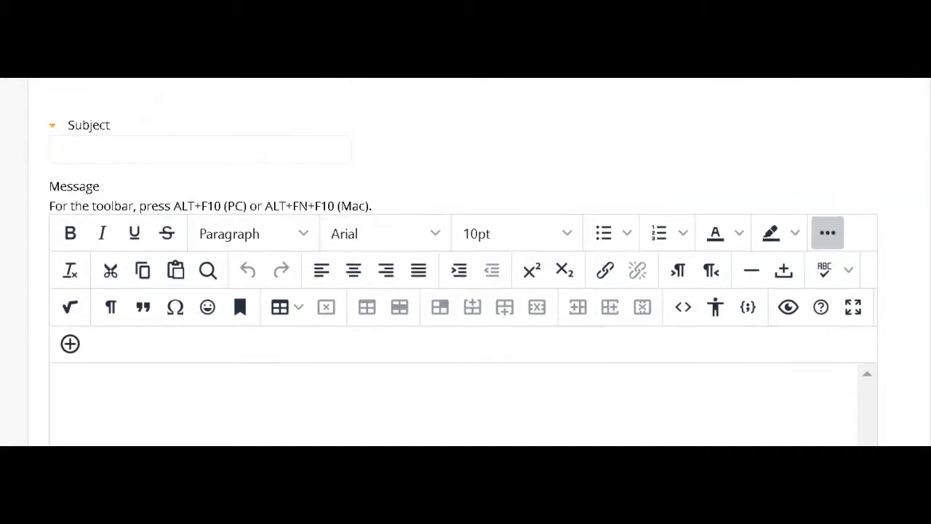
pyautogui.click(201, 148)
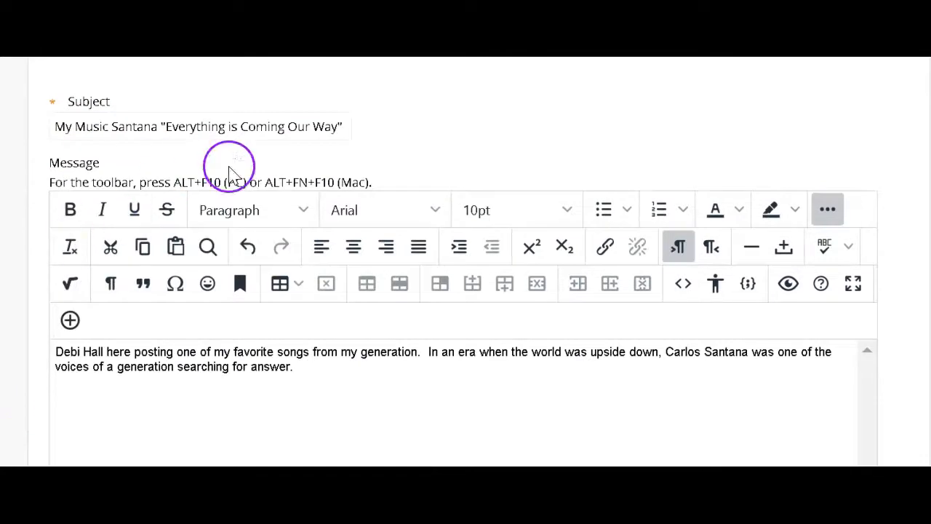
pyautogui.moveTo(143, 157)
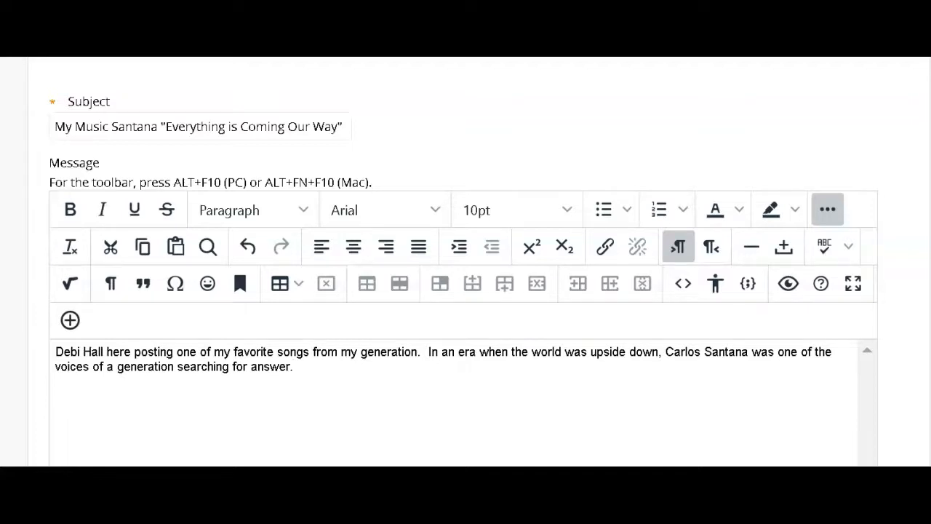
# - Locate Santana's 'Everything's Coming Our Way' video on YouTube and bring up its sharing options
pyautogui.click(316, 425)
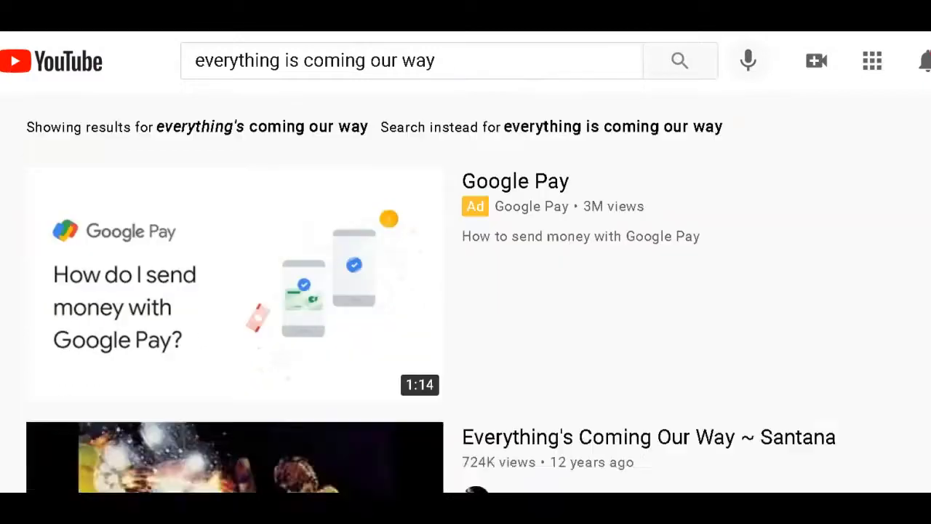
pyautogui.scroll(-3)
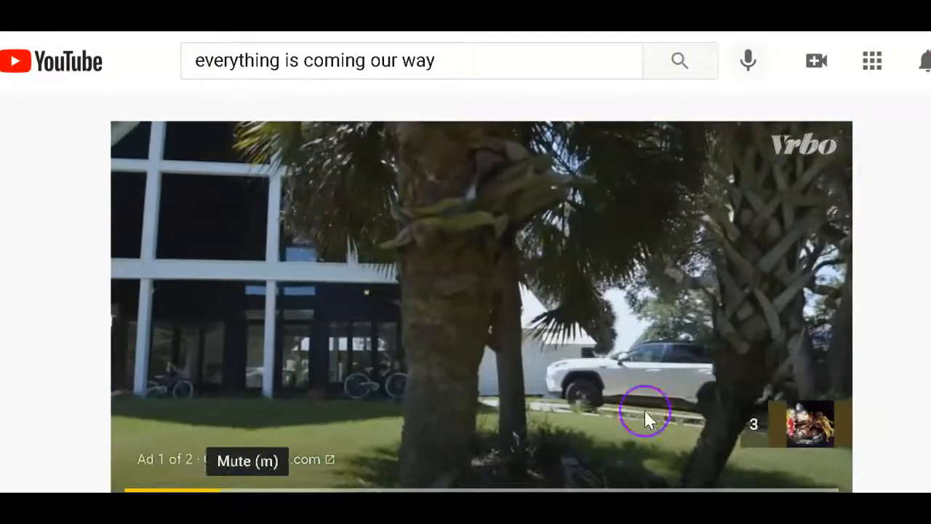
pyautogui.scroll(-3)
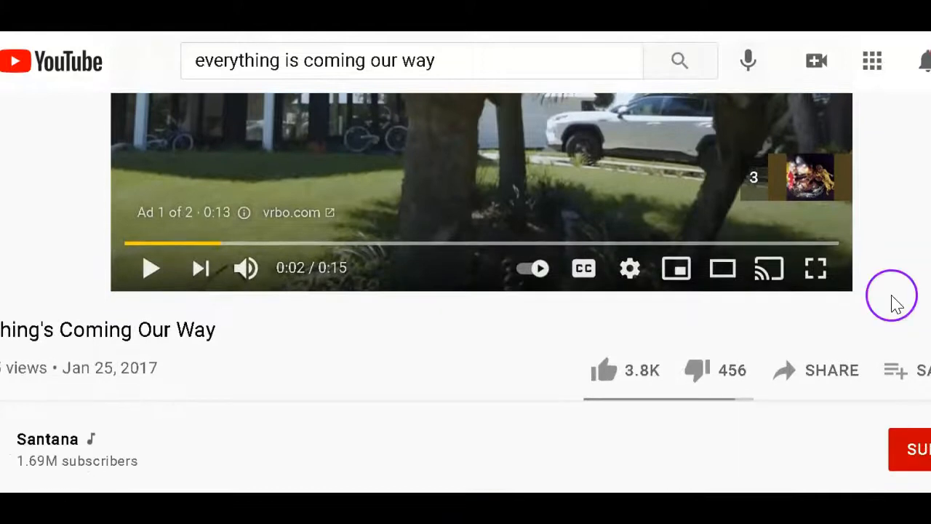
pyautogui.click(832, 371)
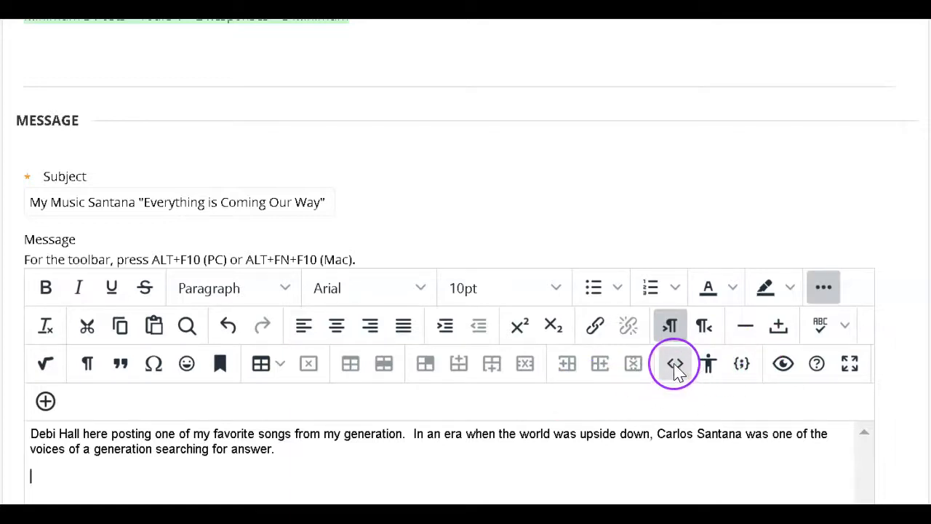
pyautogui.moveTo(675, 364)
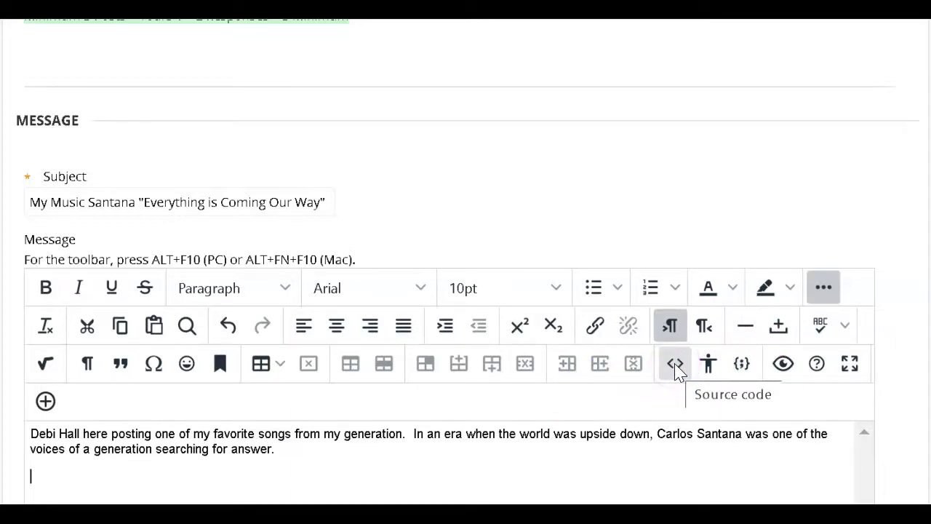
# - Paste the YouTube iframe embed code into the message's HTML source and target its size value
pyautogui.click(675, 364)
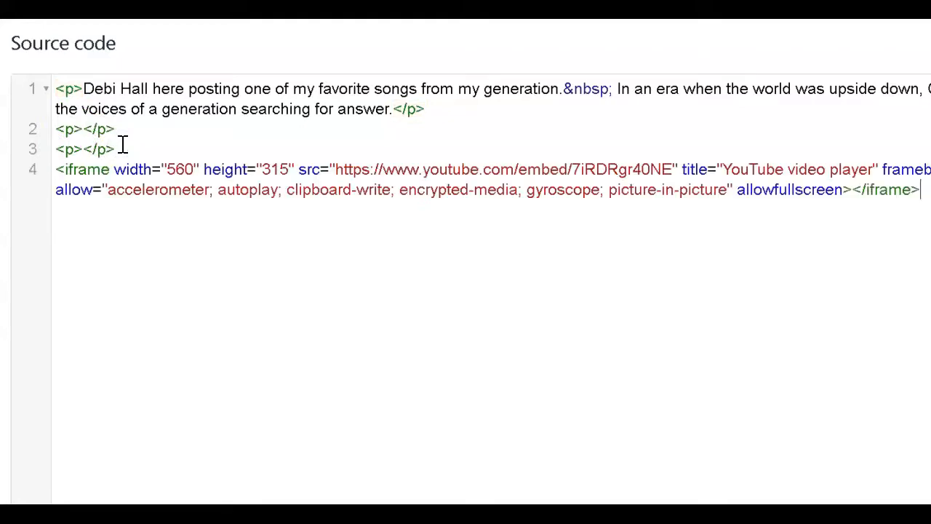
pyautogui.click(323, 181)
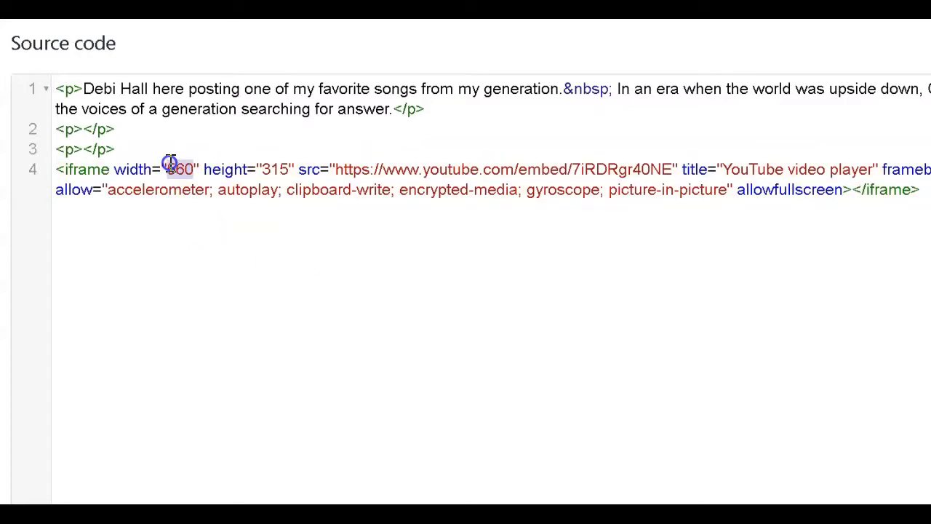
# - Set the embedded video's size value in the iframe tag to 165
pyautogui.write('165')
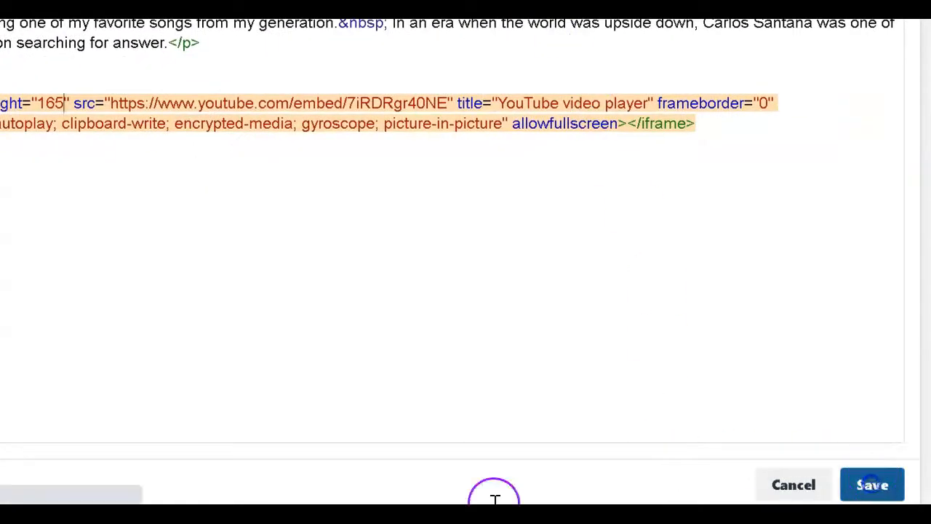
# - Save the edited source code and center-align the embedded video in the message
pyautogui.click(871, 485)
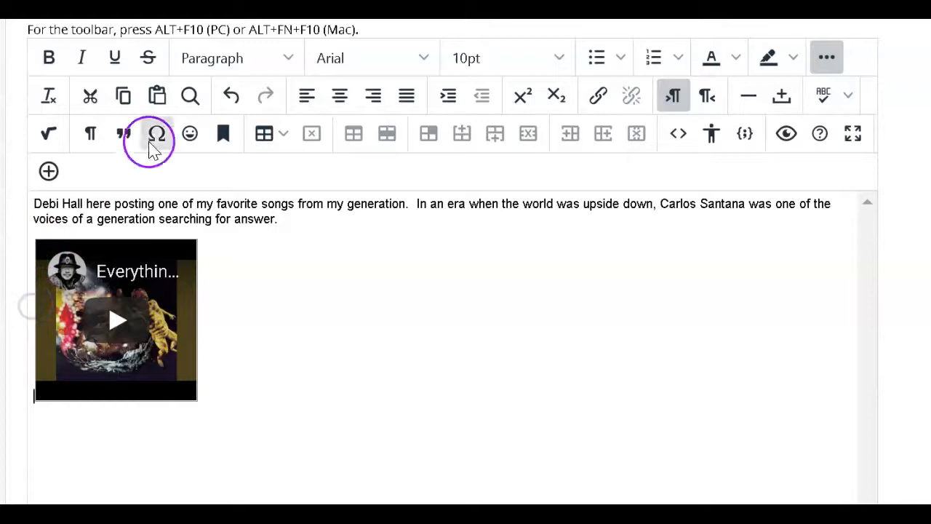
pyautogui.click(339, 96)
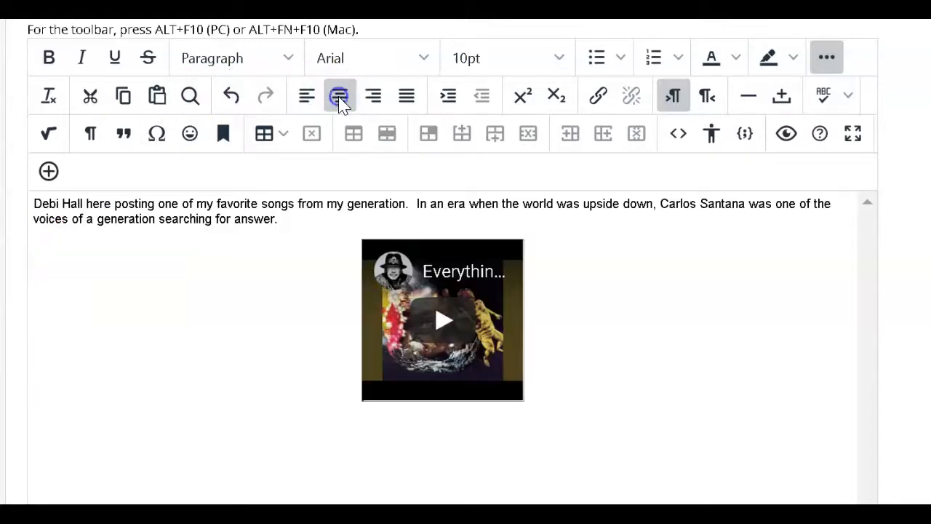
pyautogui.click(341, 96)
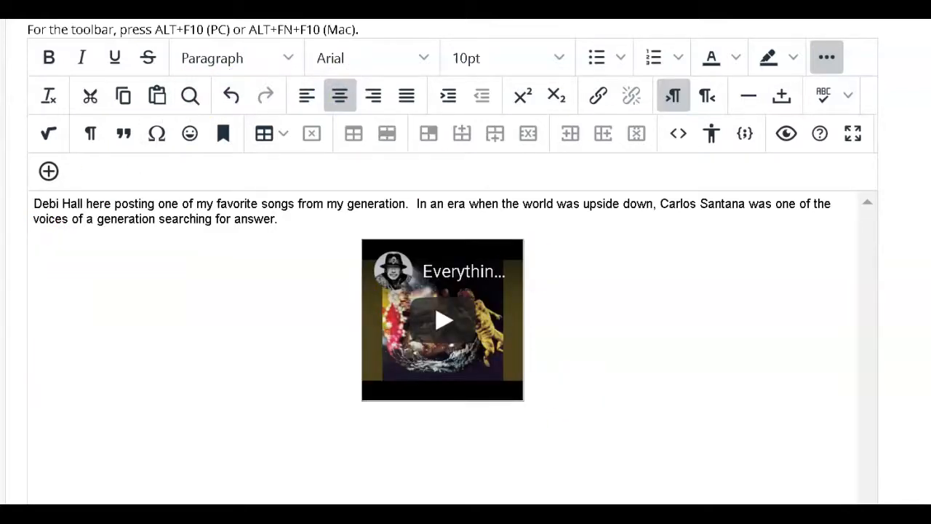
# - Submit the thread so it shows as Published in the Week 2 forum
pyautogui.scroll(-3)
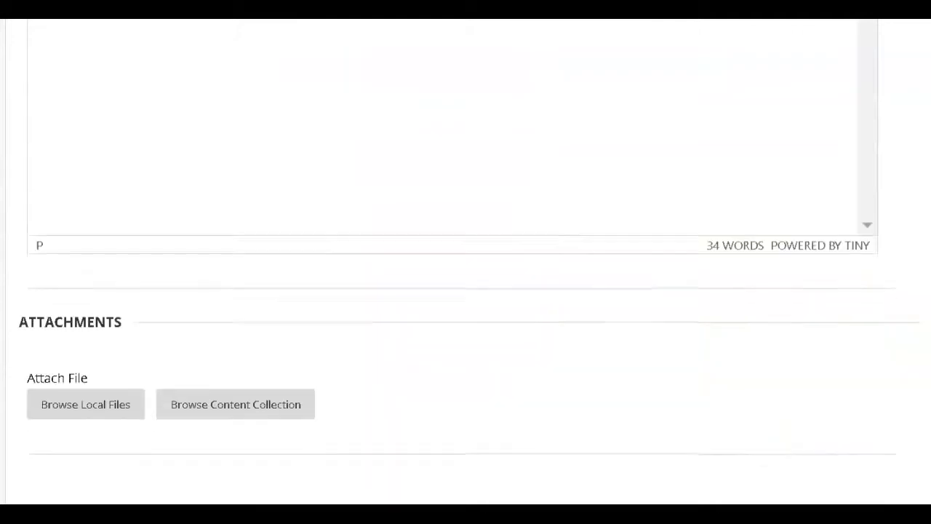
pyautogui.scroll(-3)
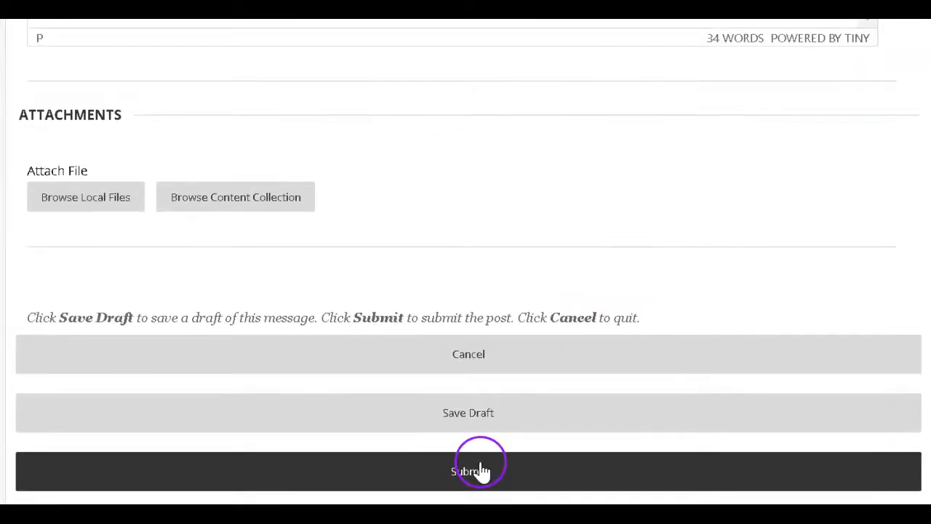
pyautogui.click(468, 471)
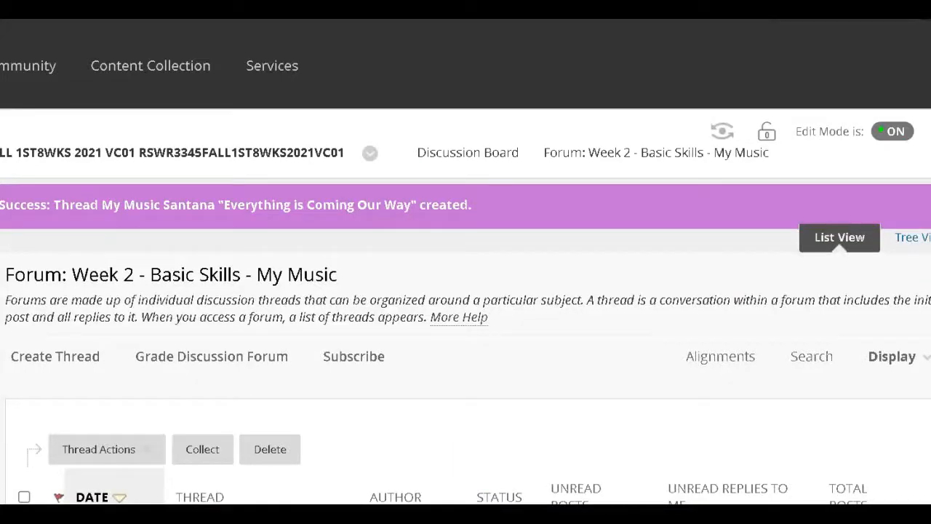
pyautogui.scroll(-3)
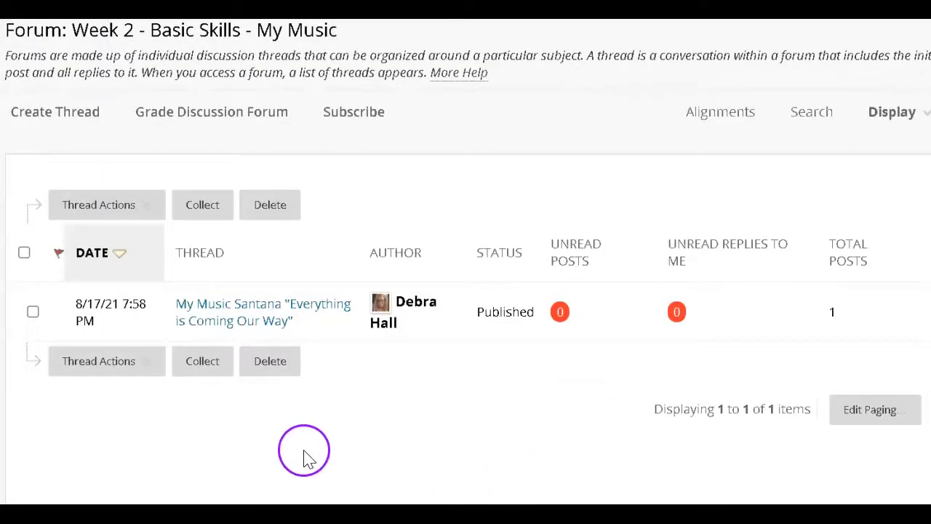
pyautogui.moveTo(492, 399)
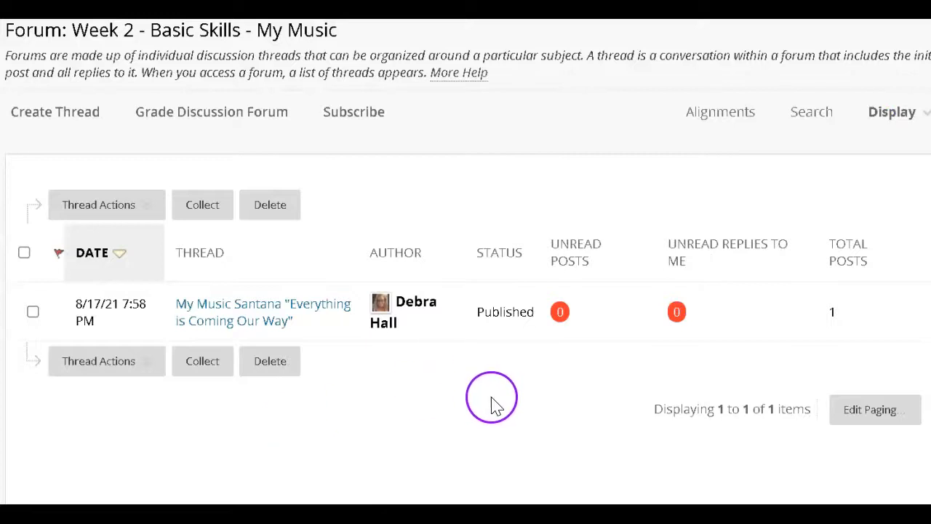